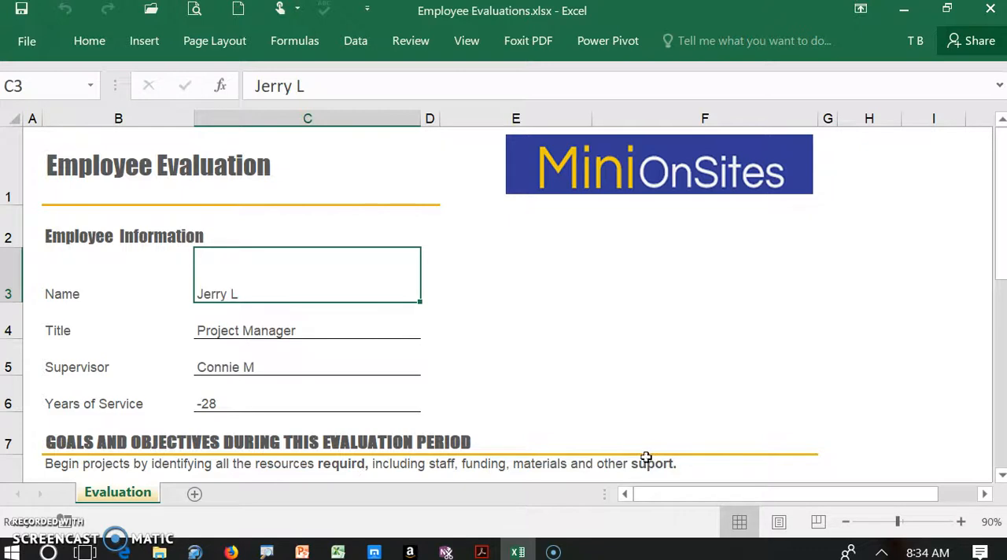
pyautogui.moveTo(328, 25)
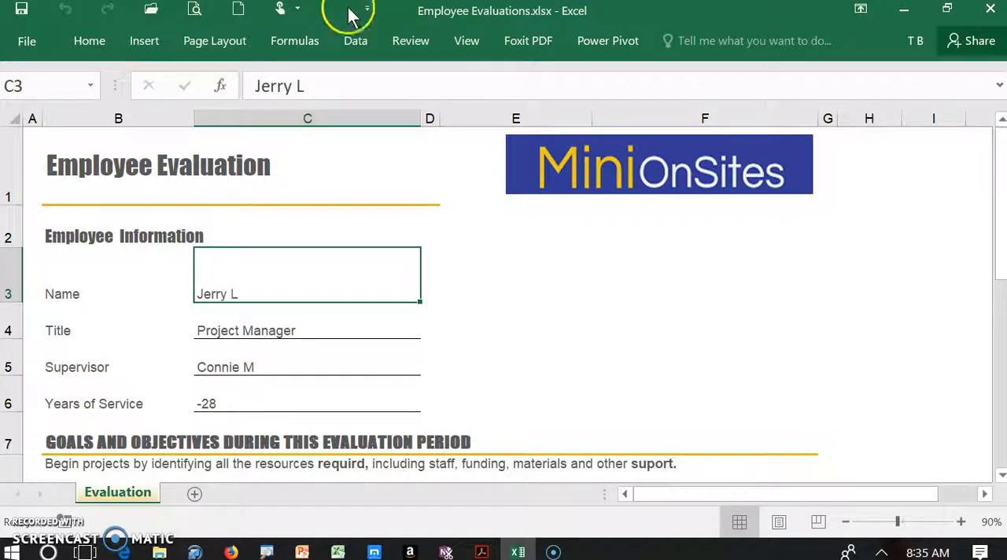
# Step: Create a new macro named SpellCheckforEvals from the View tab's Macros list
pyautogui.click(467, 41)
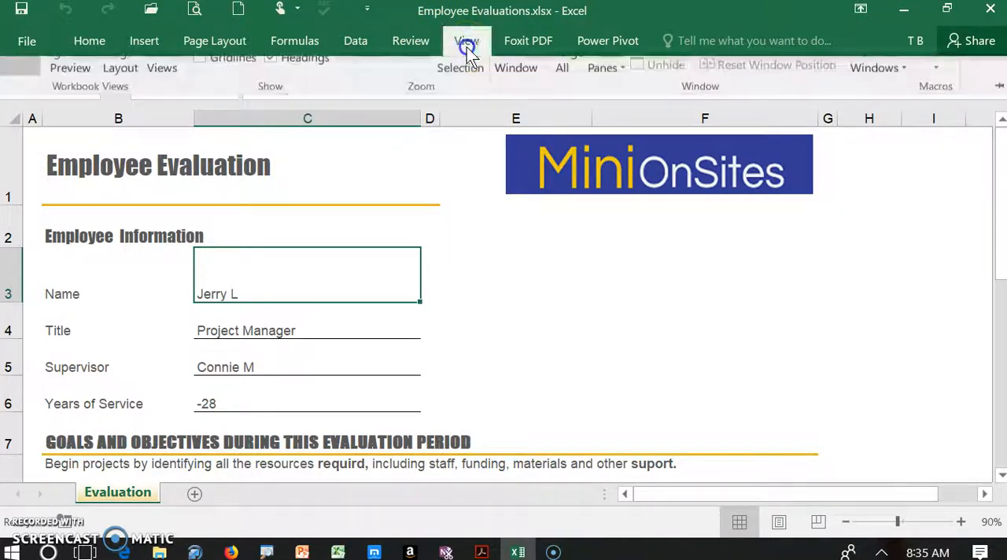
pyautogui.click(467, 40)
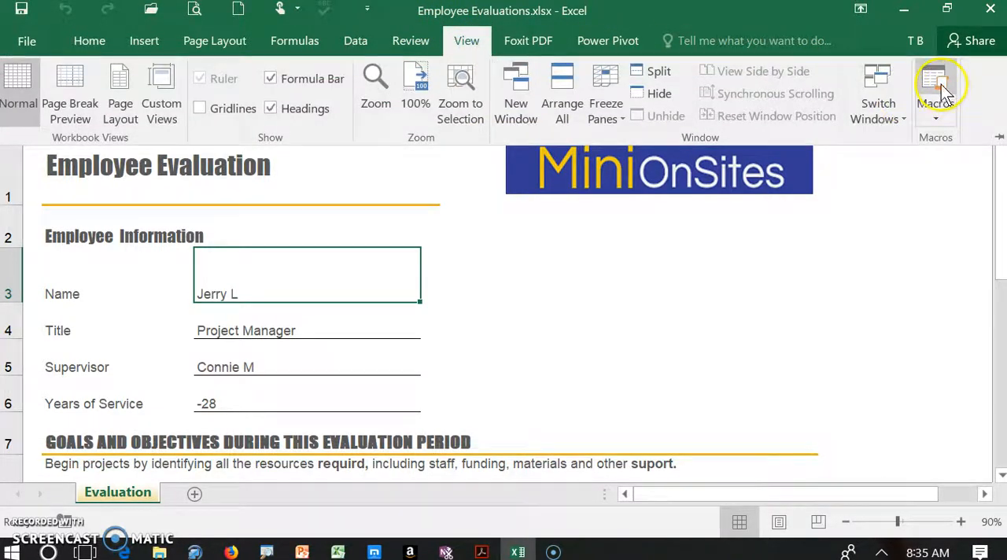
pyautogui.click(936, 90)
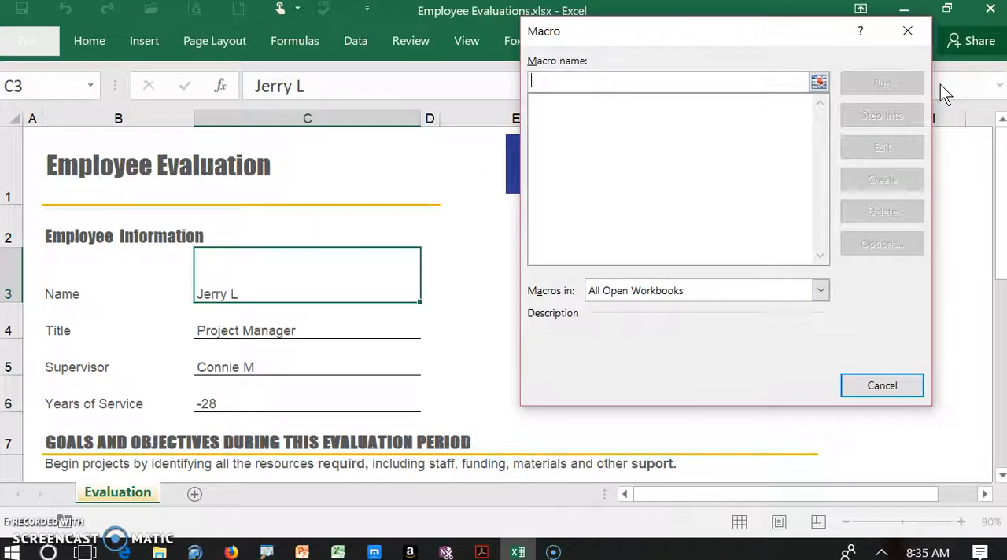
pyautogui.write('SpellCheckforEvals')
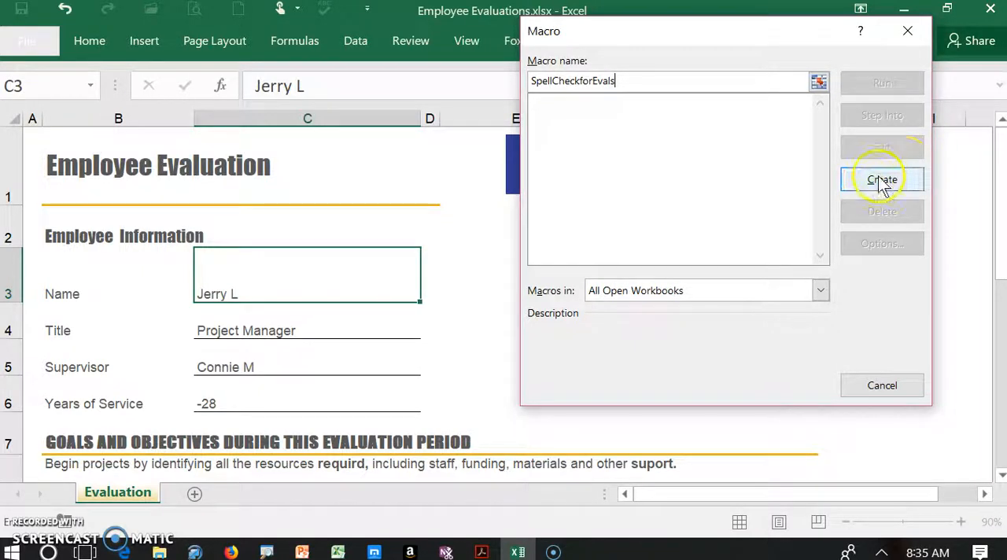
pyautogui.click(882, 179)
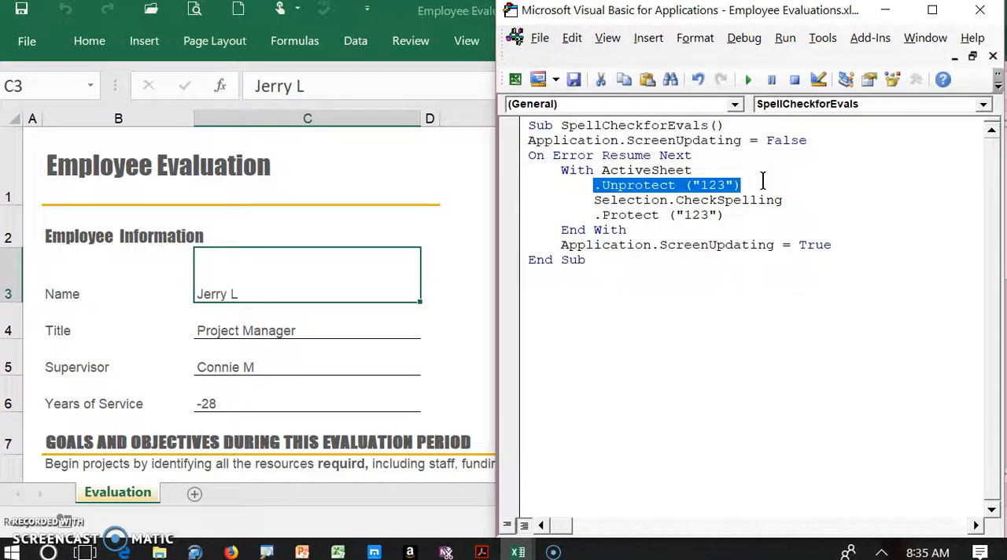
pyautogui.click(716, 184)
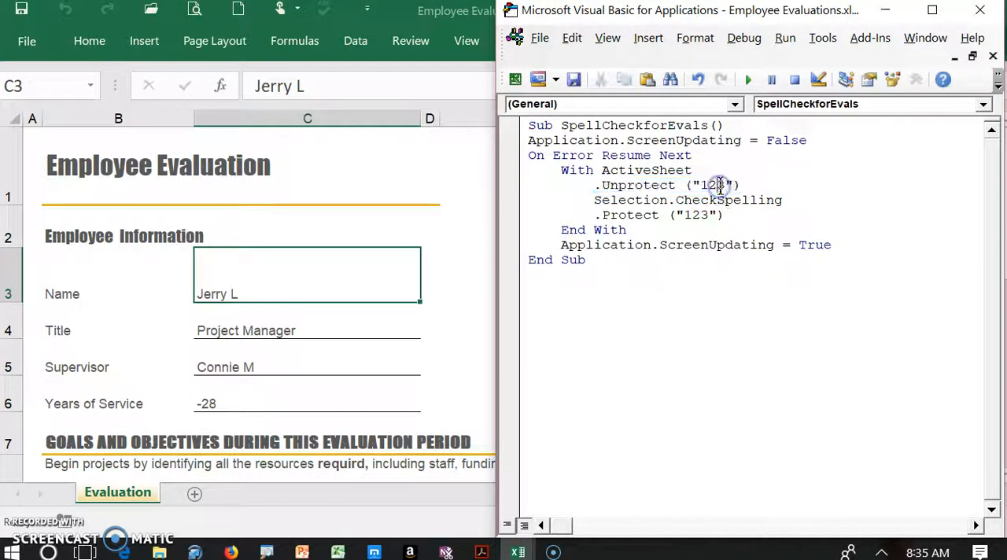
pyautogui.press('Backspace')
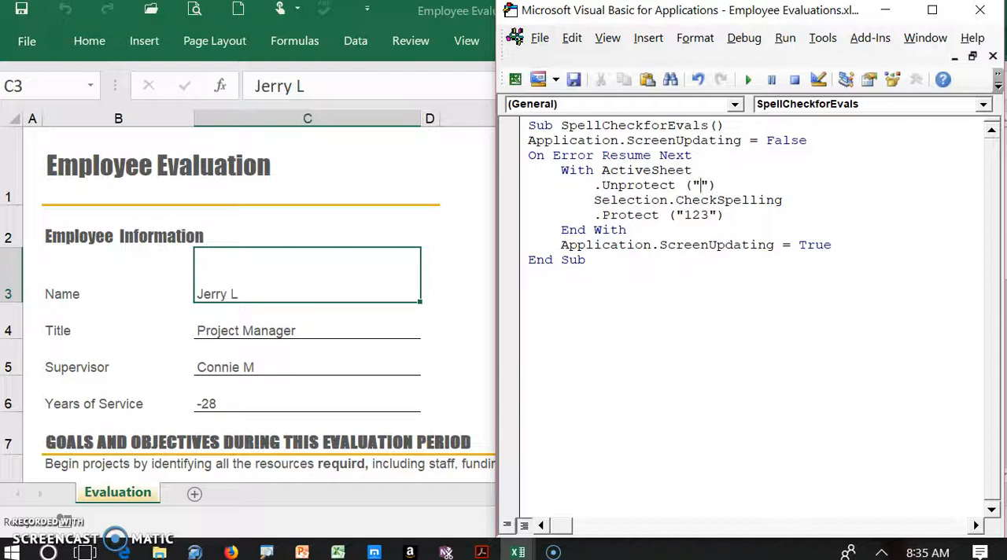
pyautogui.write('test')
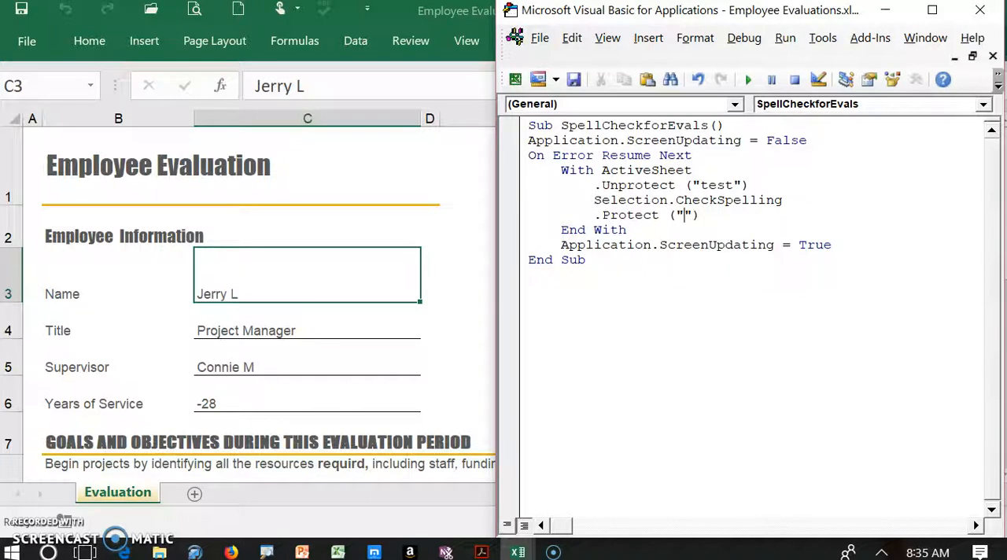
pyautogui.write('test')
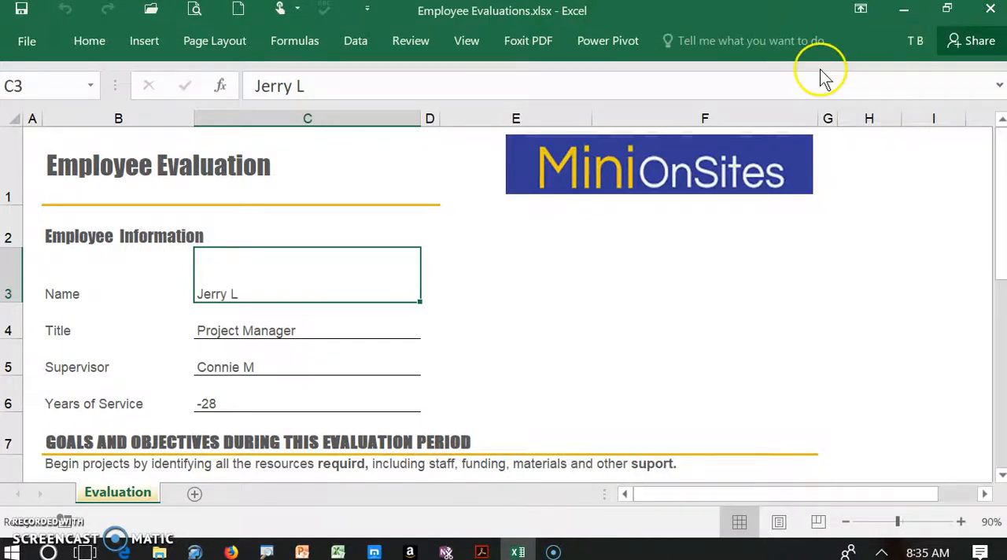
pyautogui.moveTo(636, 184)
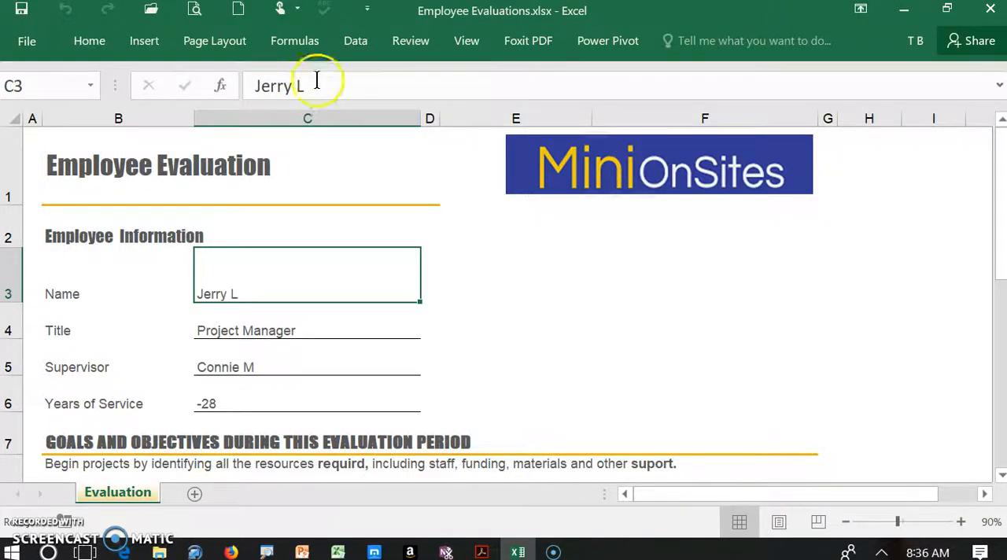
pyautogui.click(144, 41)
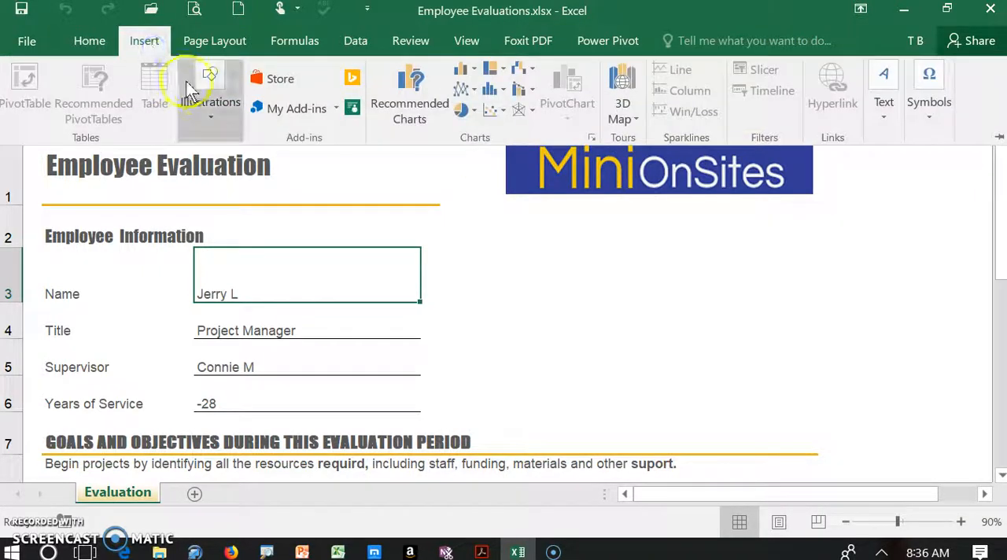
pyautogui.click(210, 87)
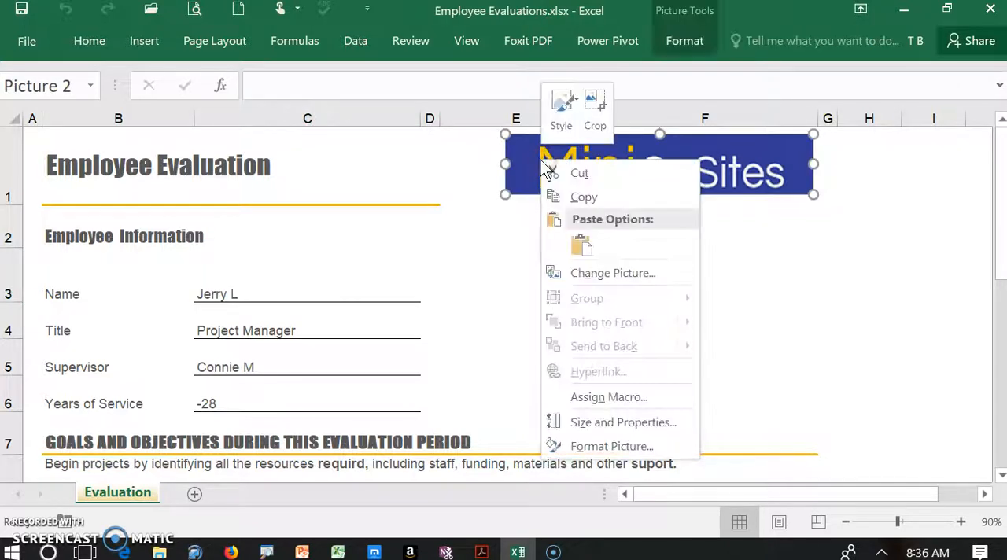
pyautogui.moveTo(608, 397)
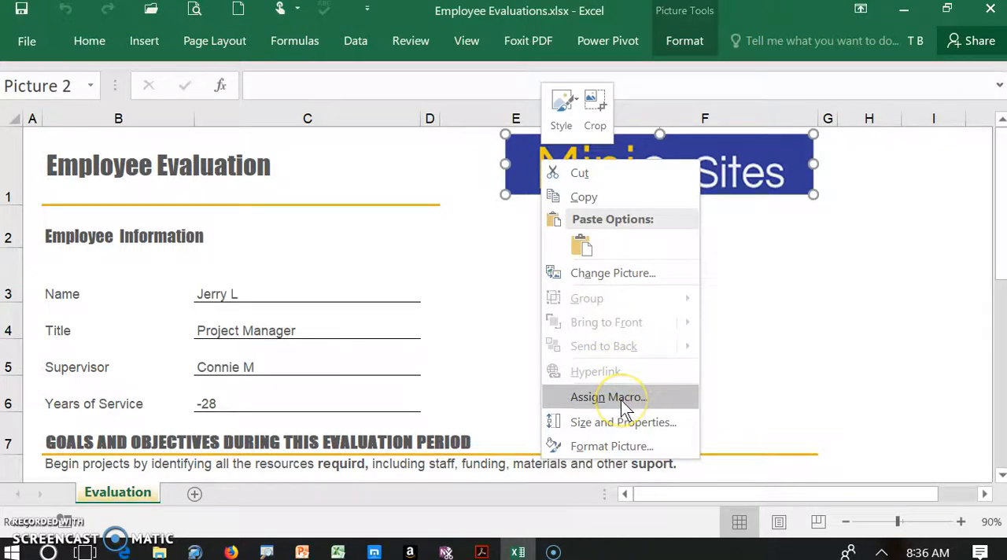
# Step: Assign SpellCheckforEvals to the MiniOnSites logo via Assign Macro
pyautogui.click(608, 397)
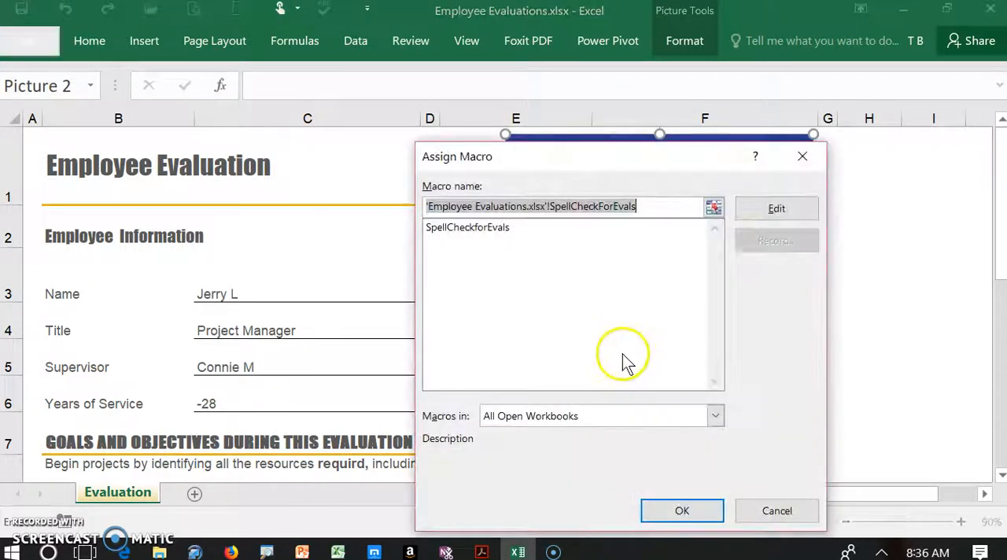
pyautogui.click(468, 227)
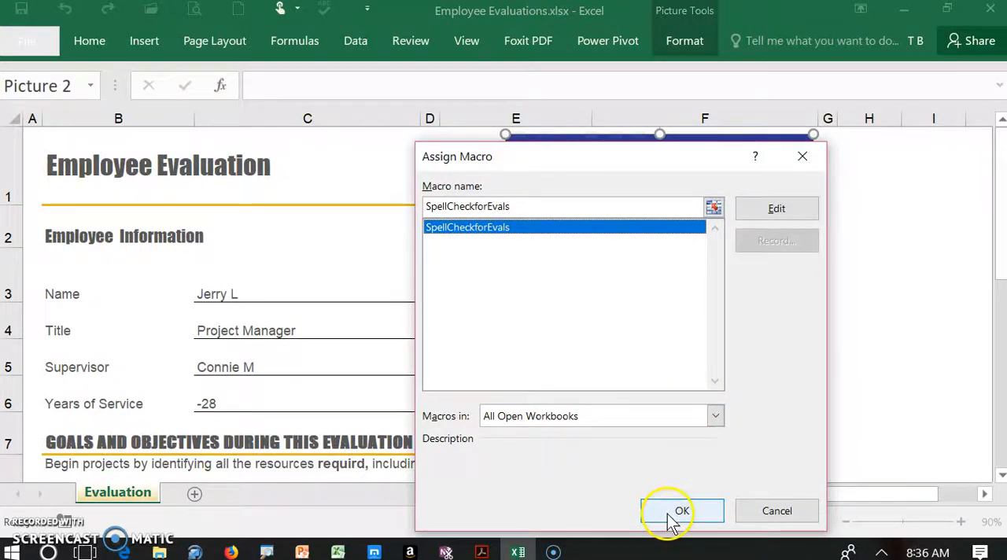
pyautogui.click(683, 510)
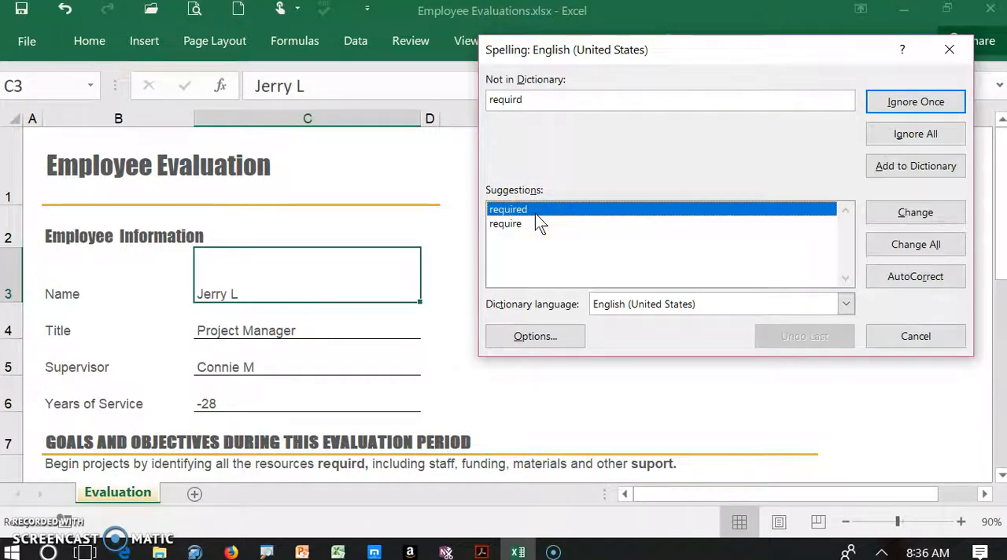
pyautogui.moveTo(330, 449)
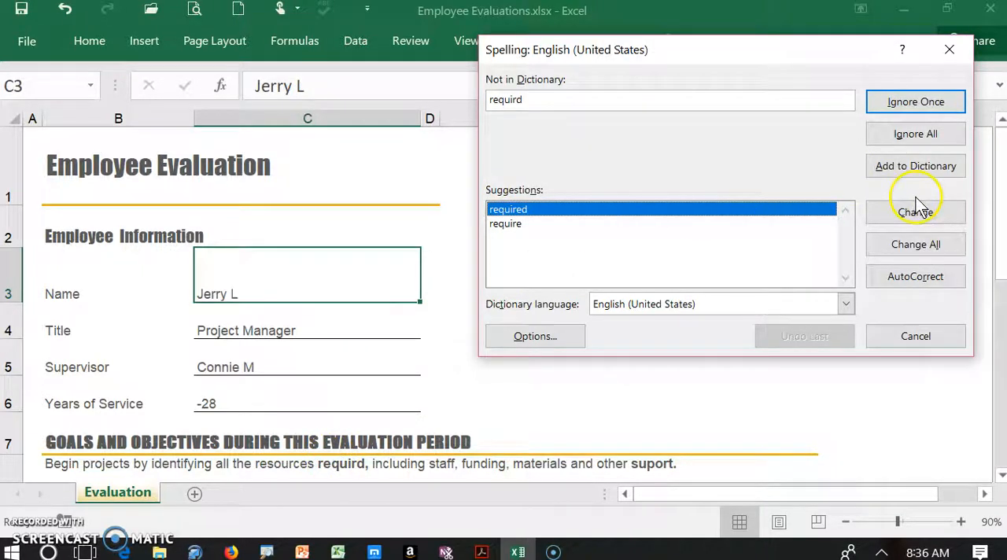
# Step: Correct 'requird' to 'required' and 'suport' to 'support' in the spelling check
pyautogui.click(915, 212)
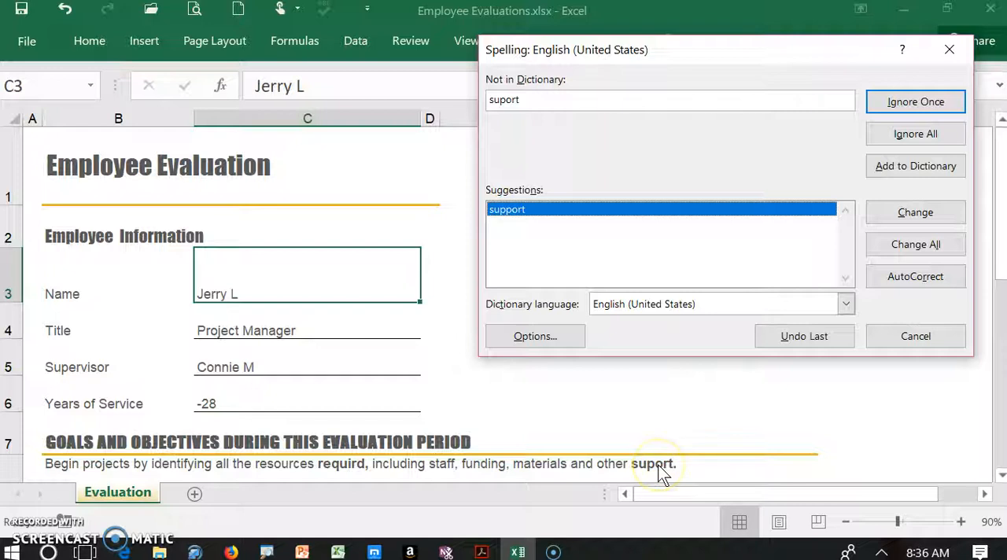
pyautogui.click(916, 213)
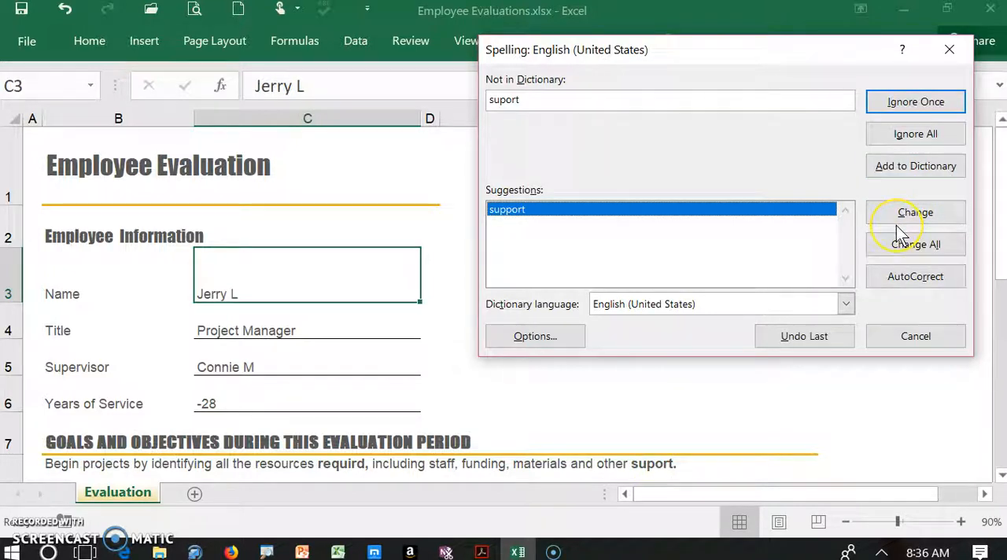